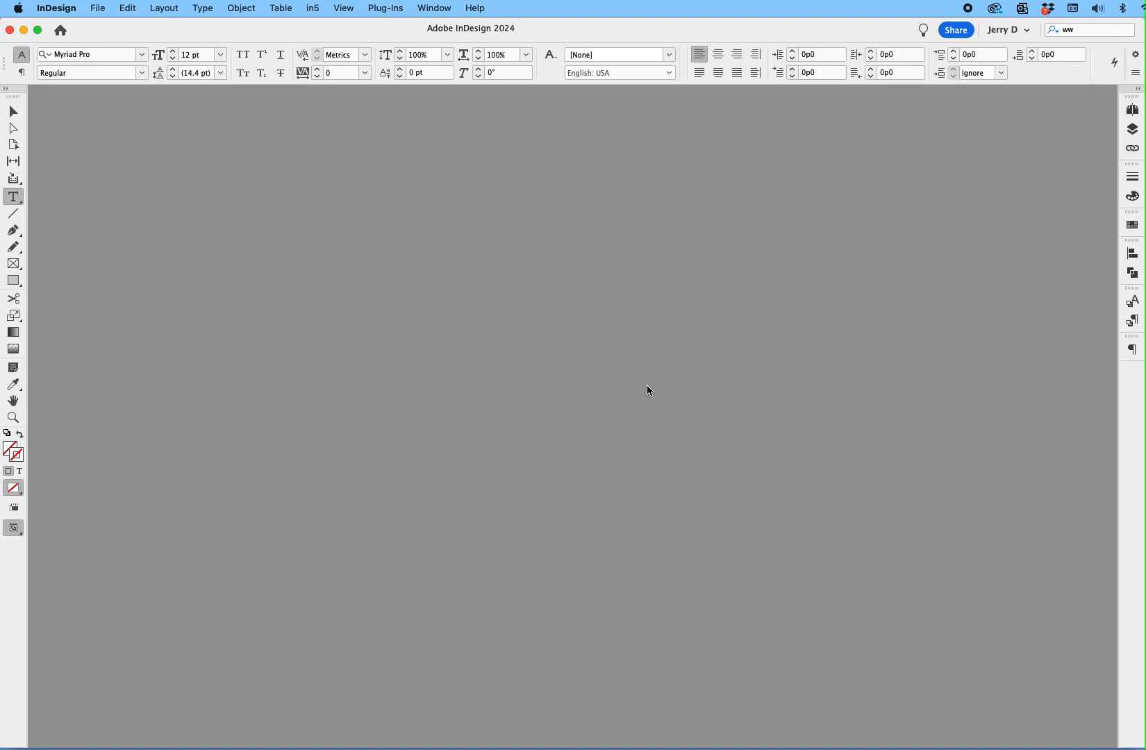
pyautogui.moveTo(986, 145)
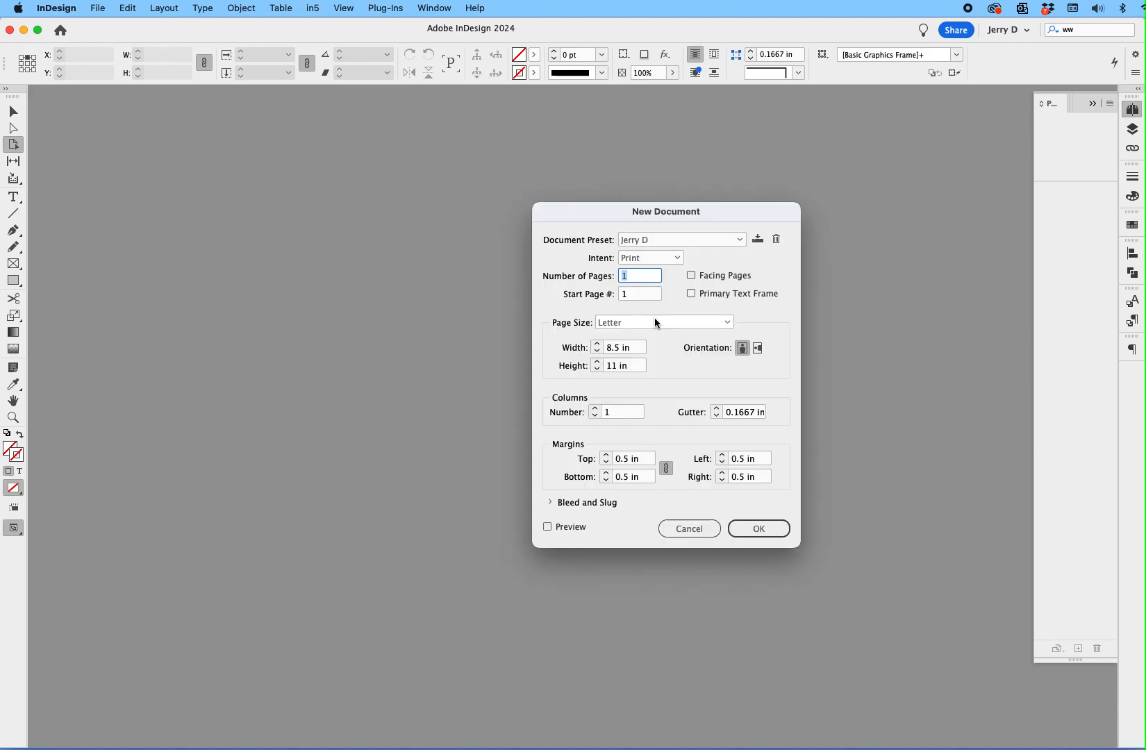
pyautogui.moveTo(657, 326)
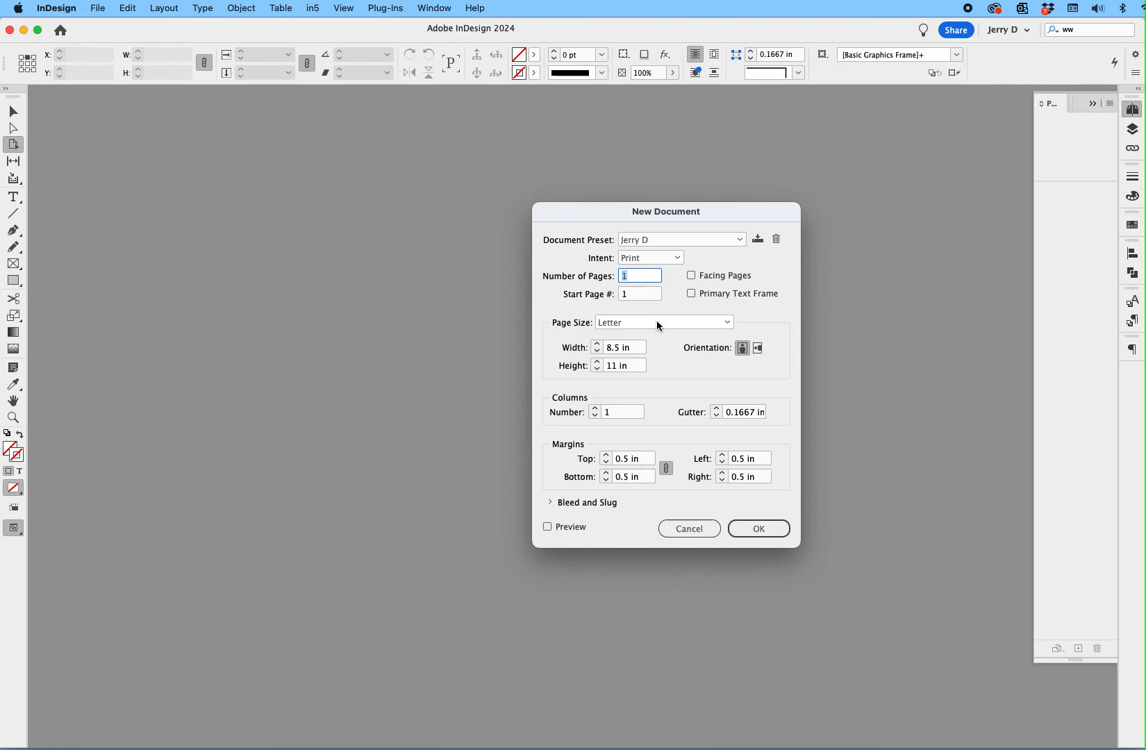
# - Set the page size to 3.7 × 8.5 in with 6 facing pages
pyautogui.click(622, 347)
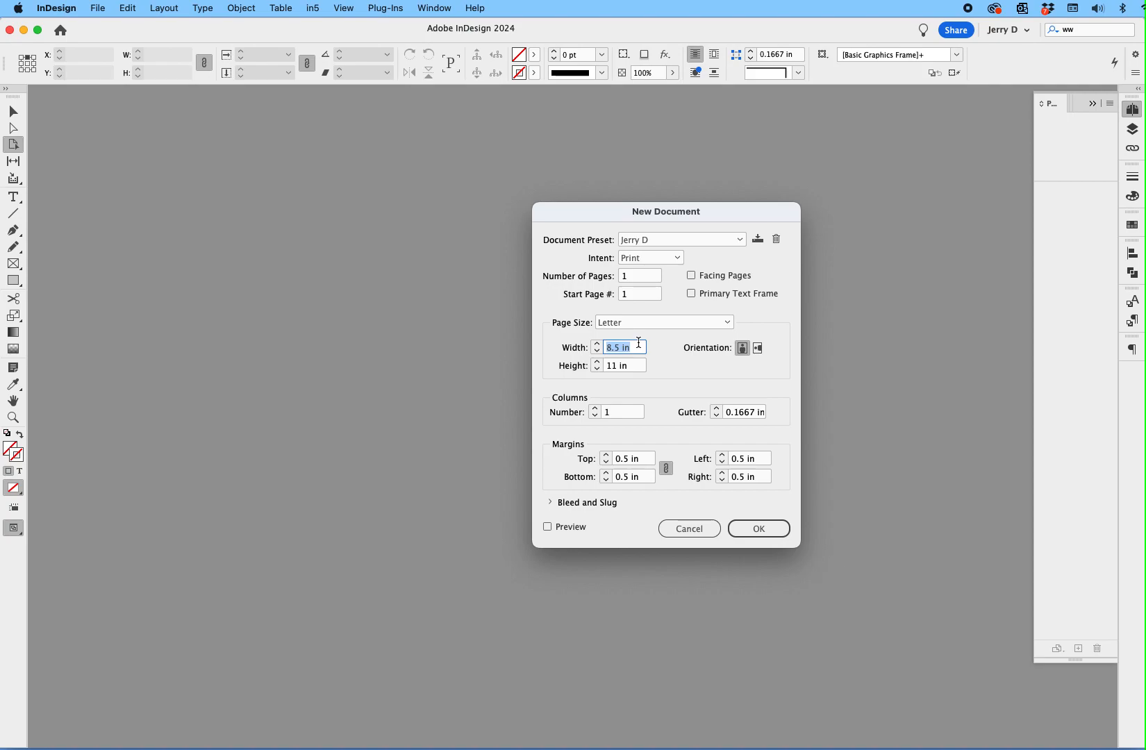
pyautogui.write('3.7')
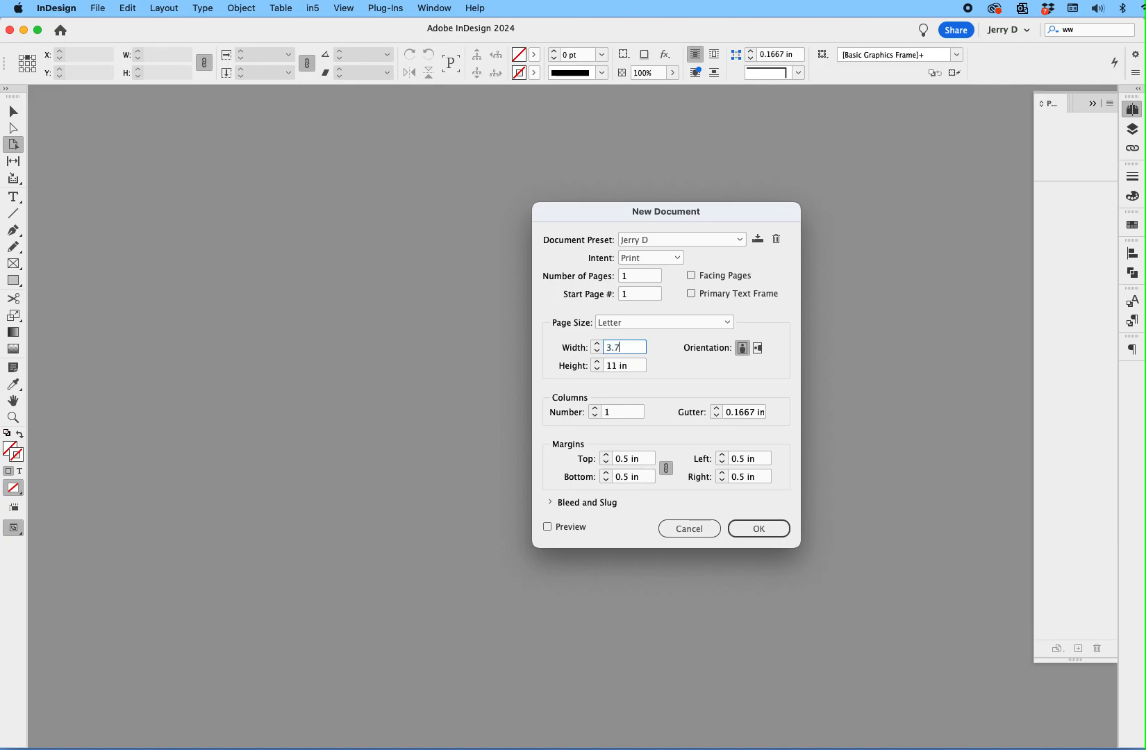
pyautogui.press('Tab')
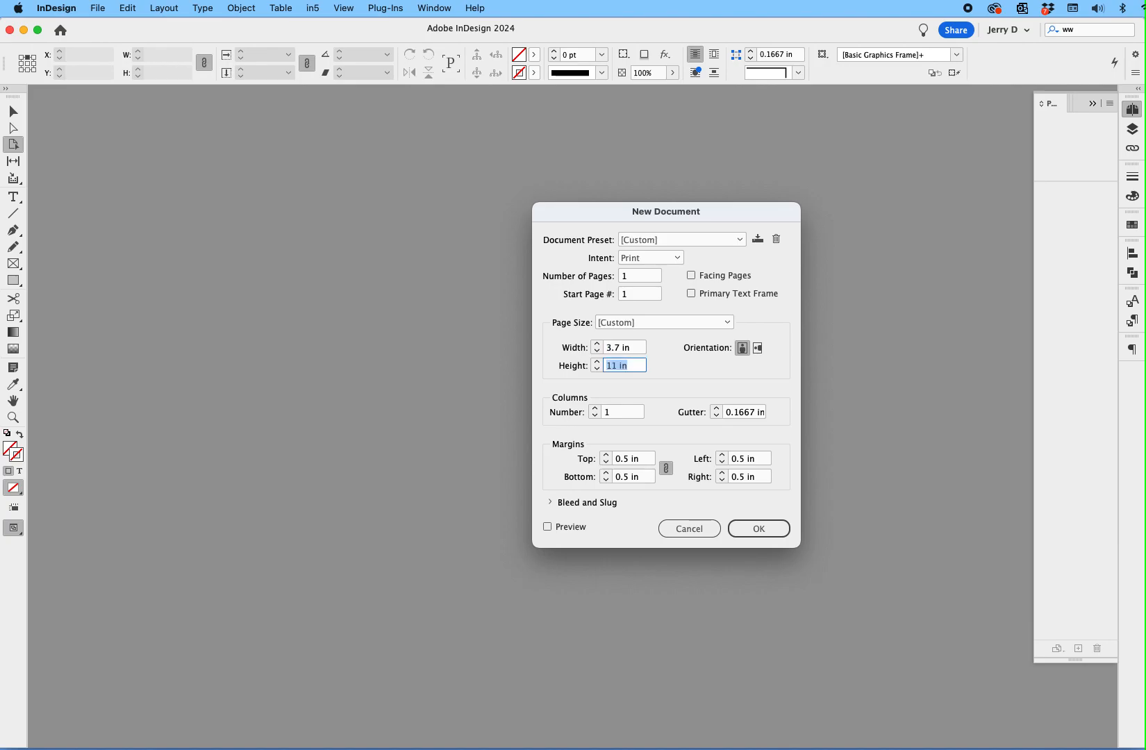
pyautogui.write('8.5')
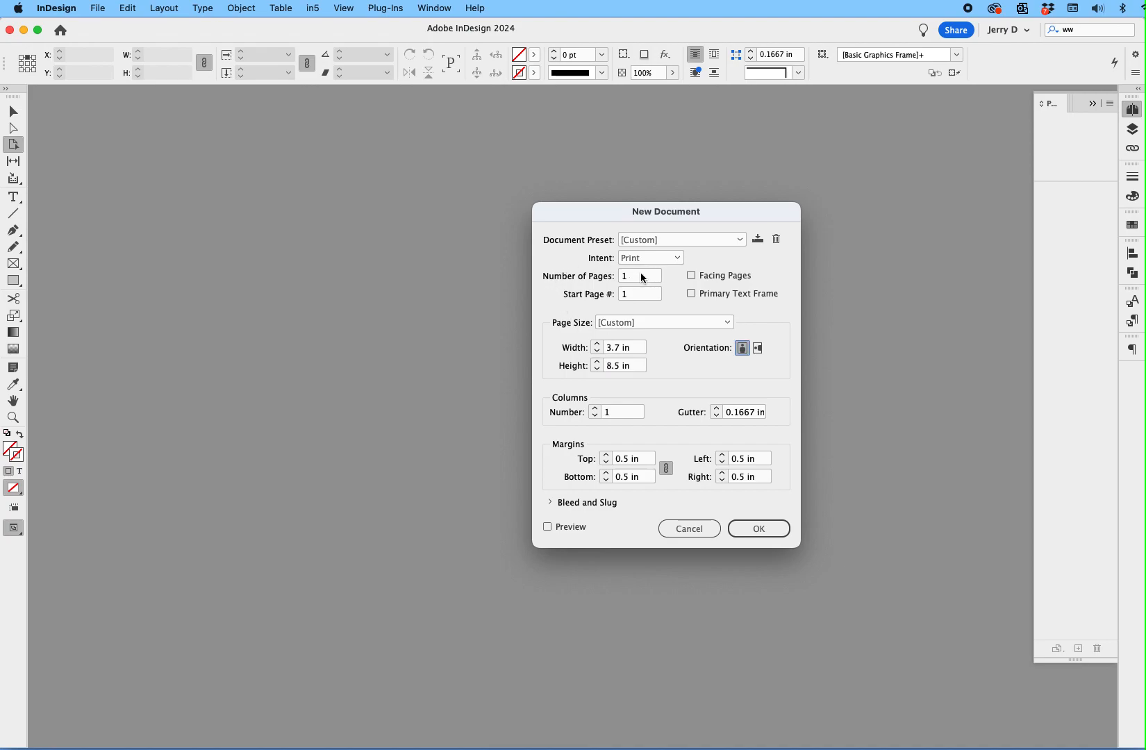
pyautogui.write('6')
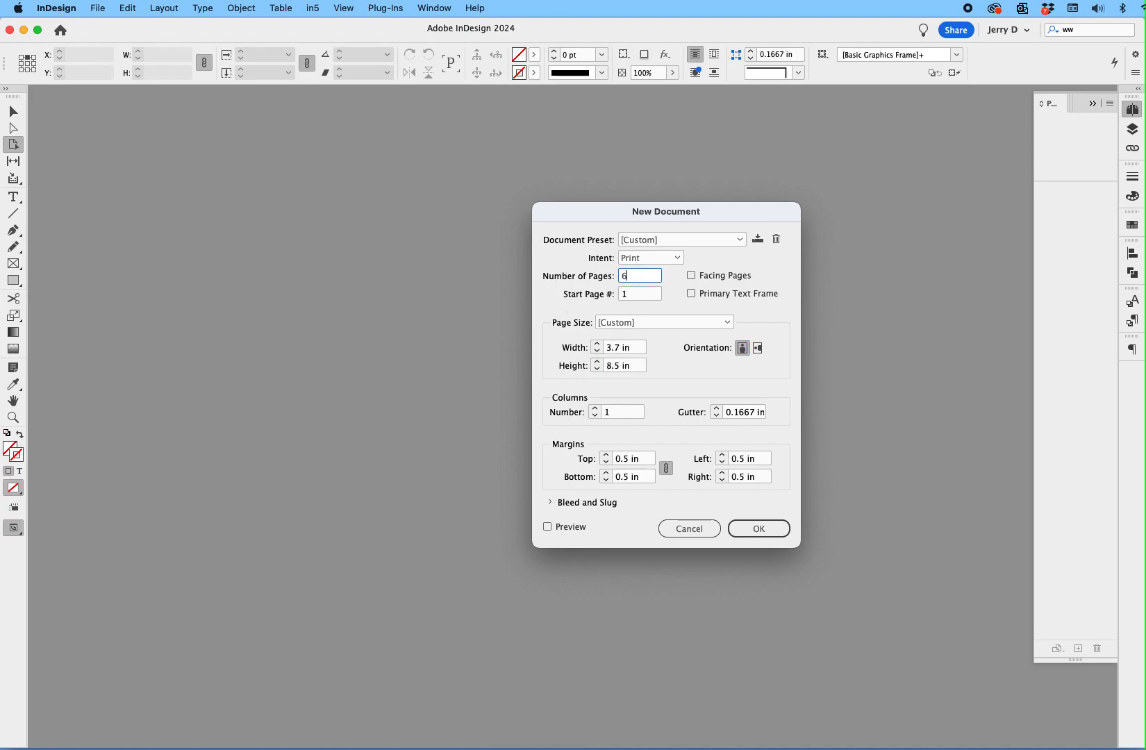
pyautogui.click(691, 275)
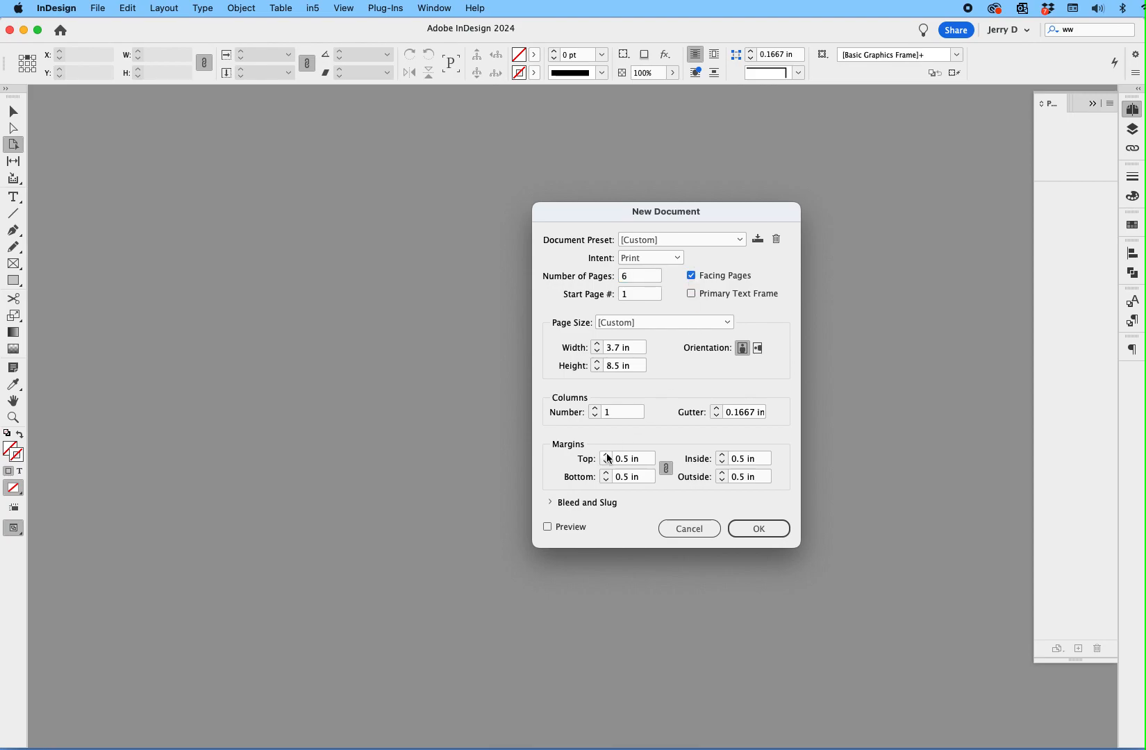
# - Set the margins to 0.25 in and create the document
pyautogui.click(632, 458)
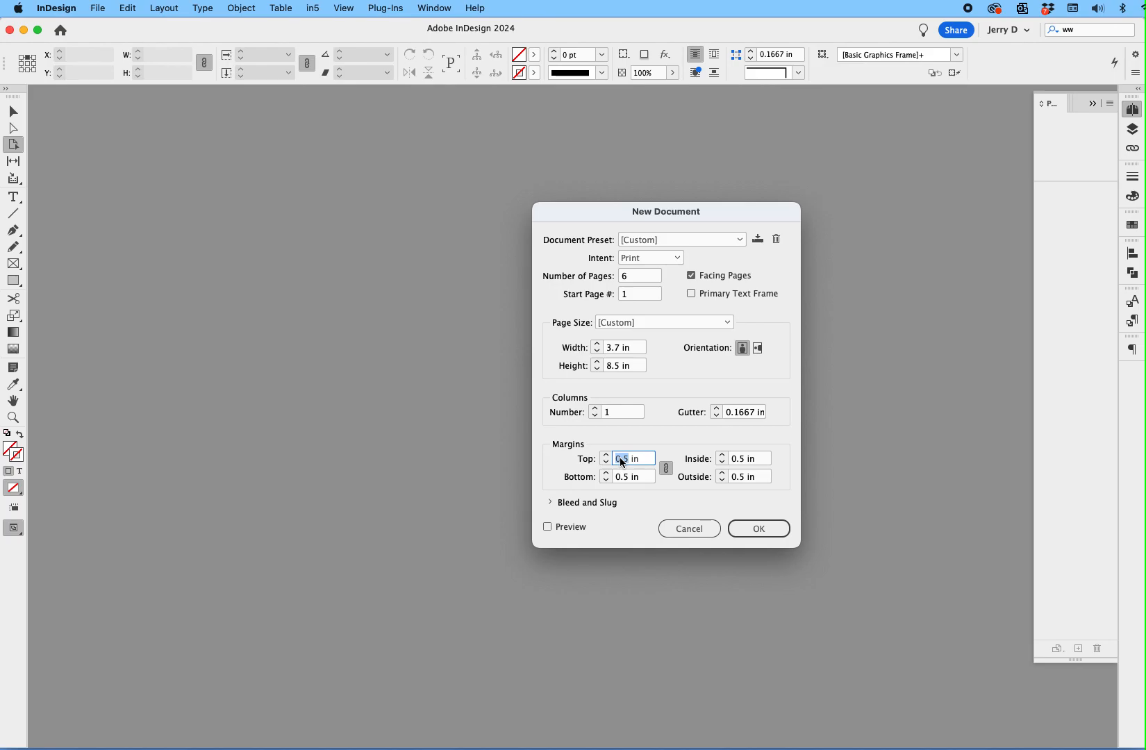
pyautogui.write('.25 in')
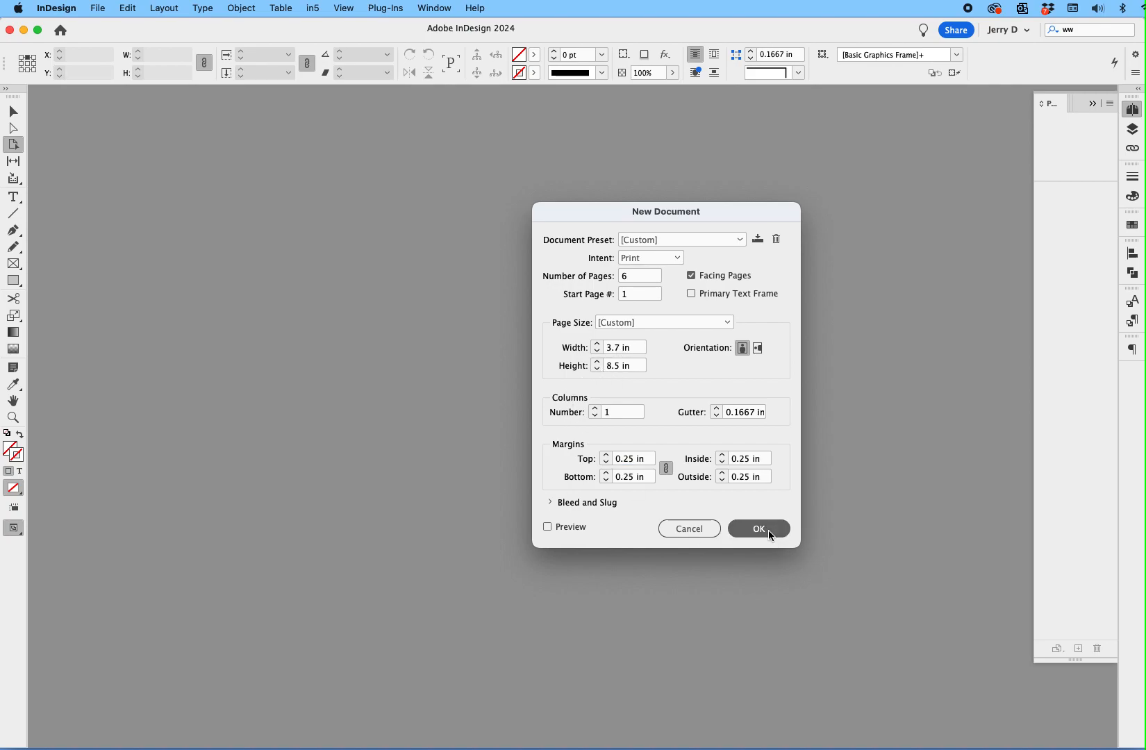
pyautogui.click(758, 528)
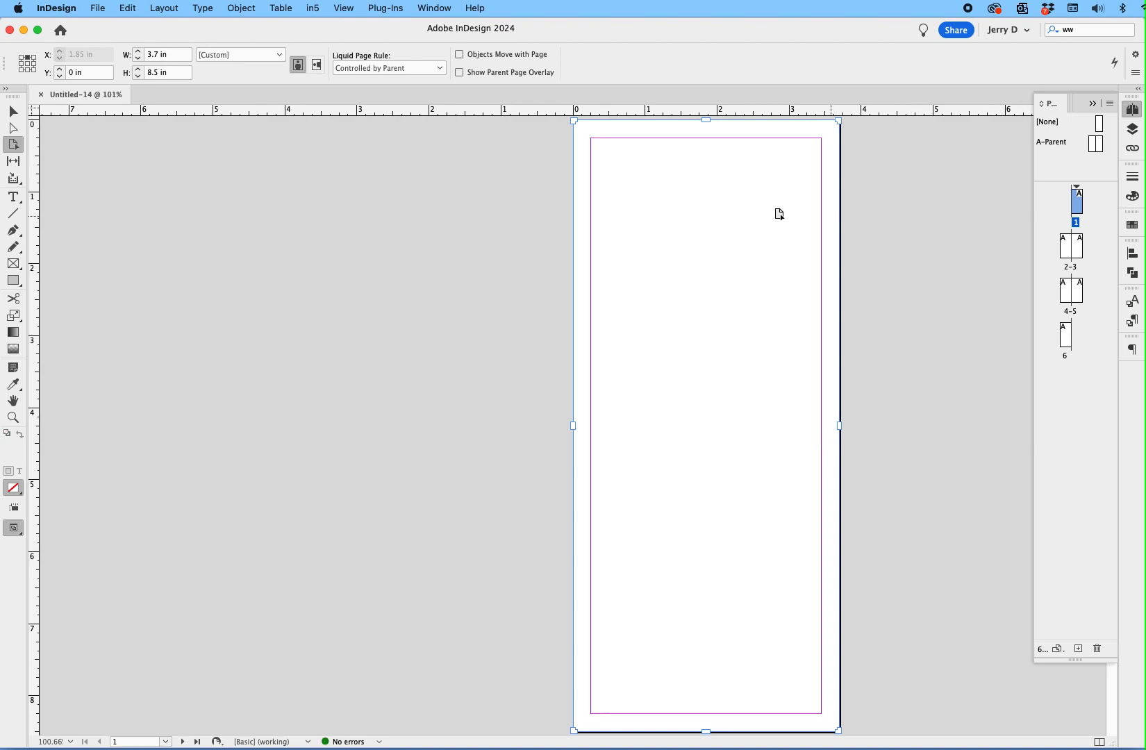
pyautogui.moveTo(399, 187)
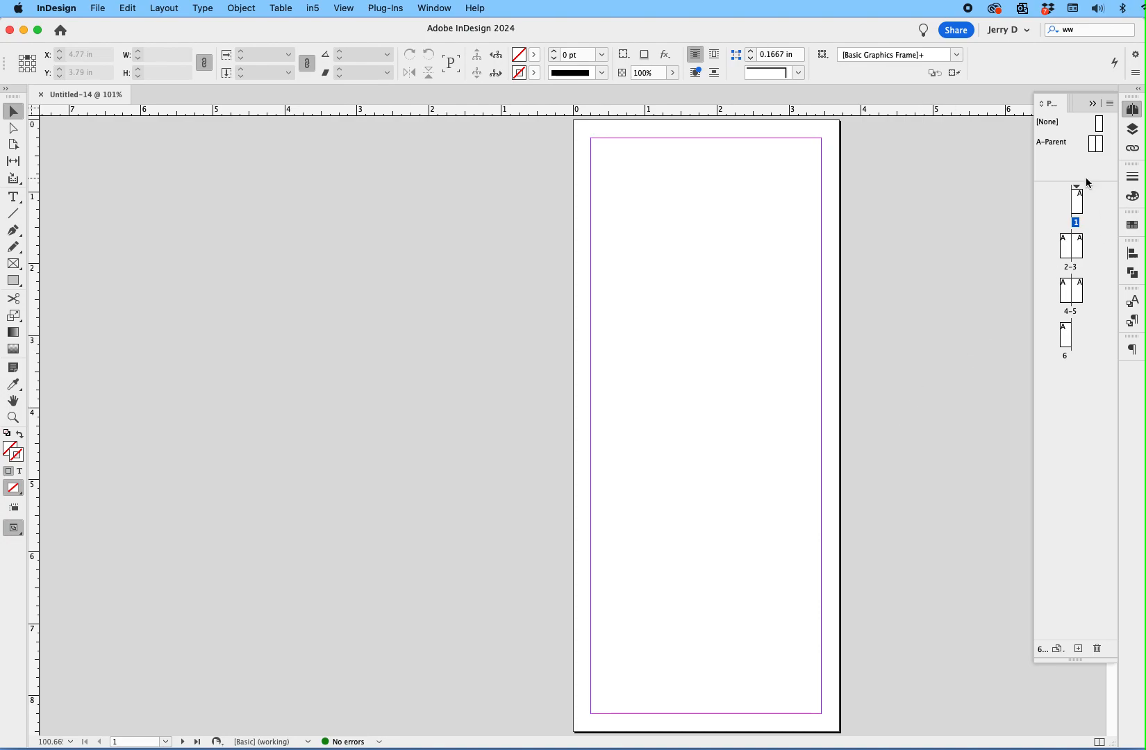
pyautogui.moveTo(1092, 400)
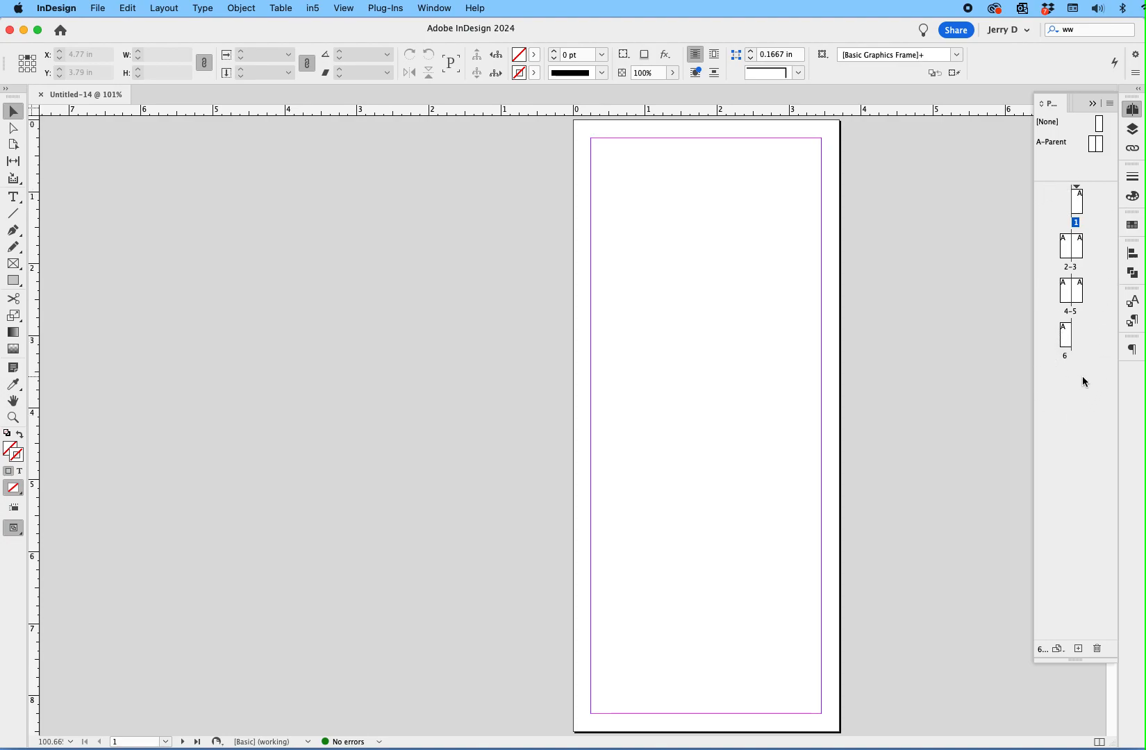
pyautogui.moveTo(1076, 205)
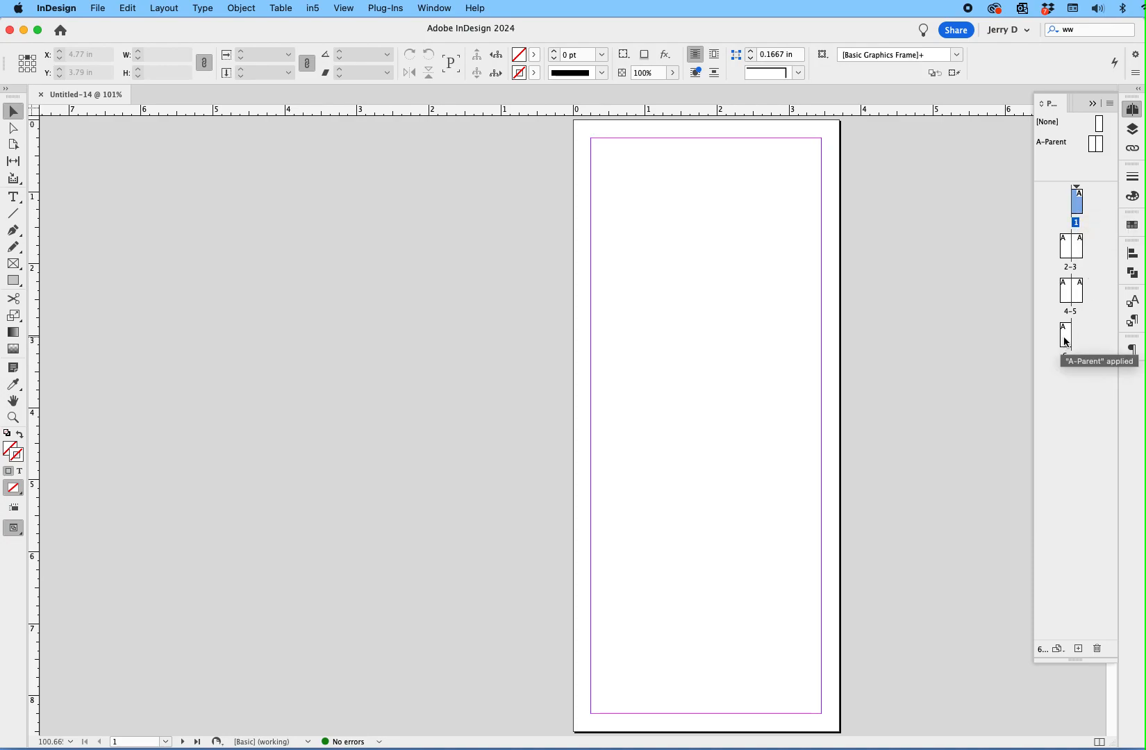
# - Select all six pages in the Pages panel through page 6
pyautogui.click(1064, 337)
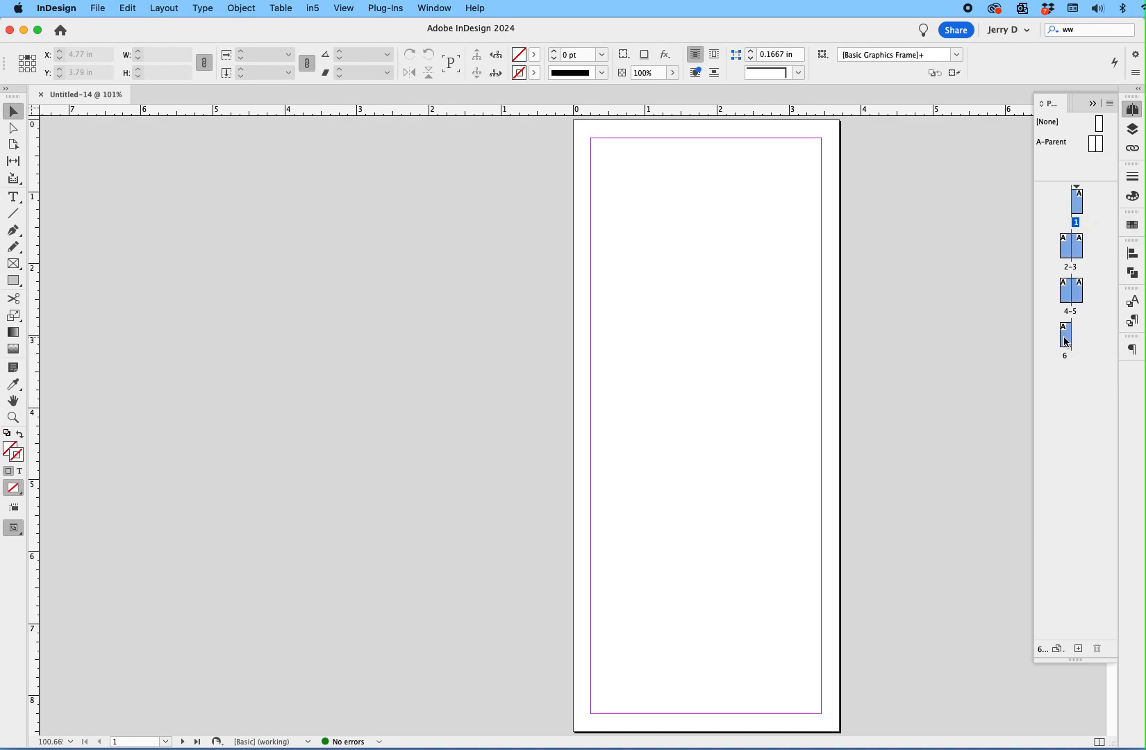
pyautogui.moveTo(1075, 382)
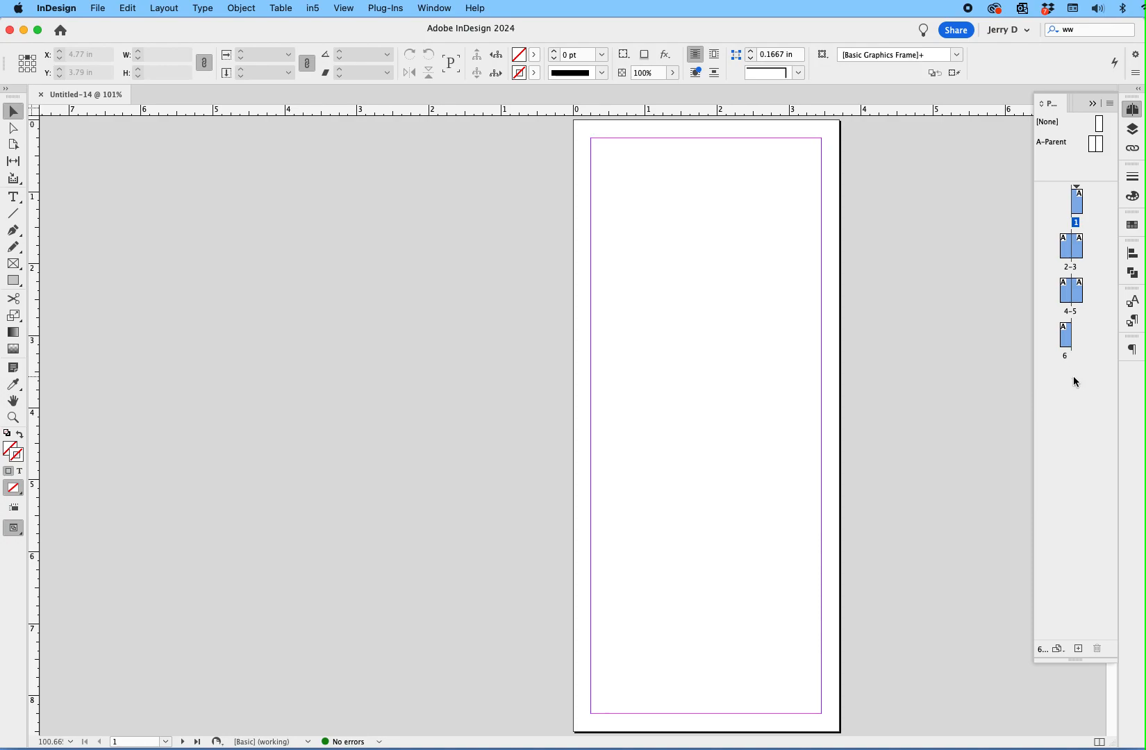
pyautogui.moveTo(1062, 439)
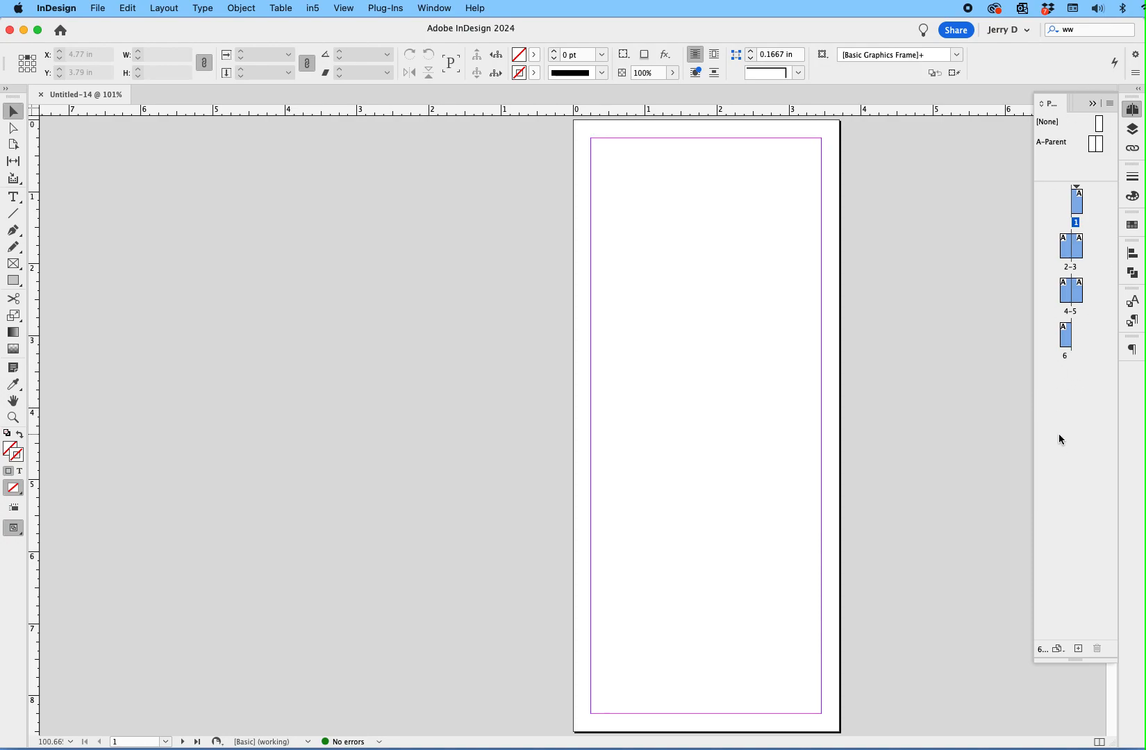
pyautogui.moveTo(1112, 103)
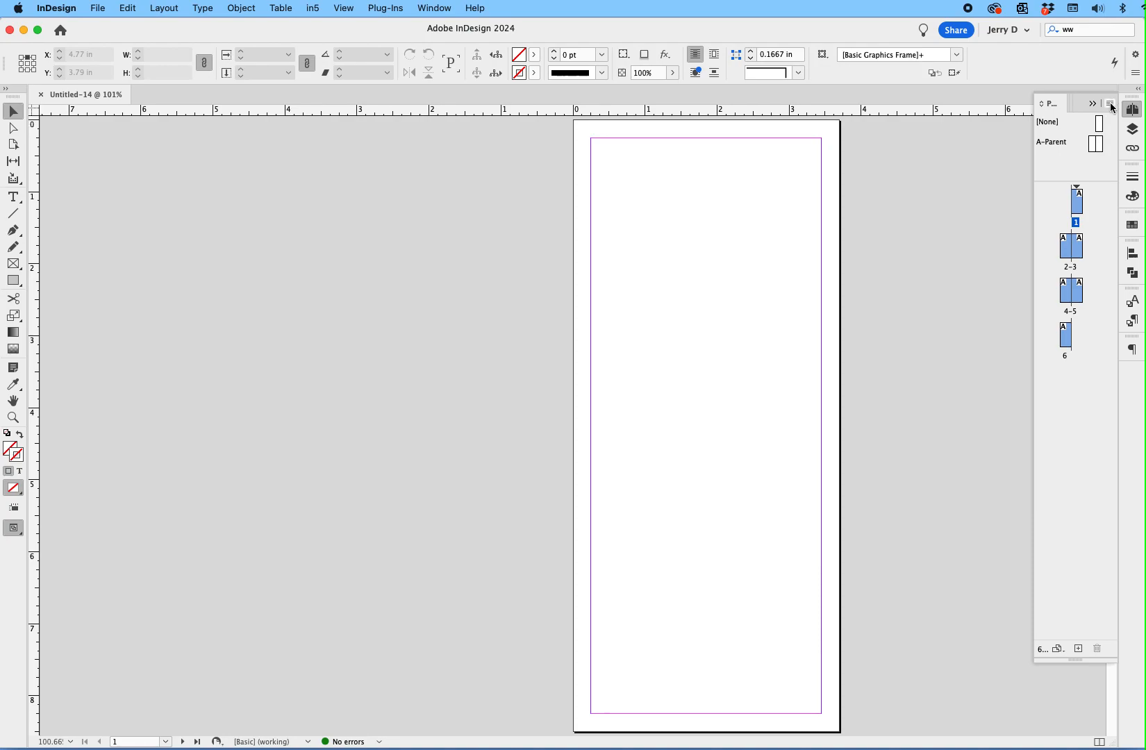
# - Turn off Allow Document Pages to Shuffle in the Pages panel menu
pyautogui.click(1106, 104)
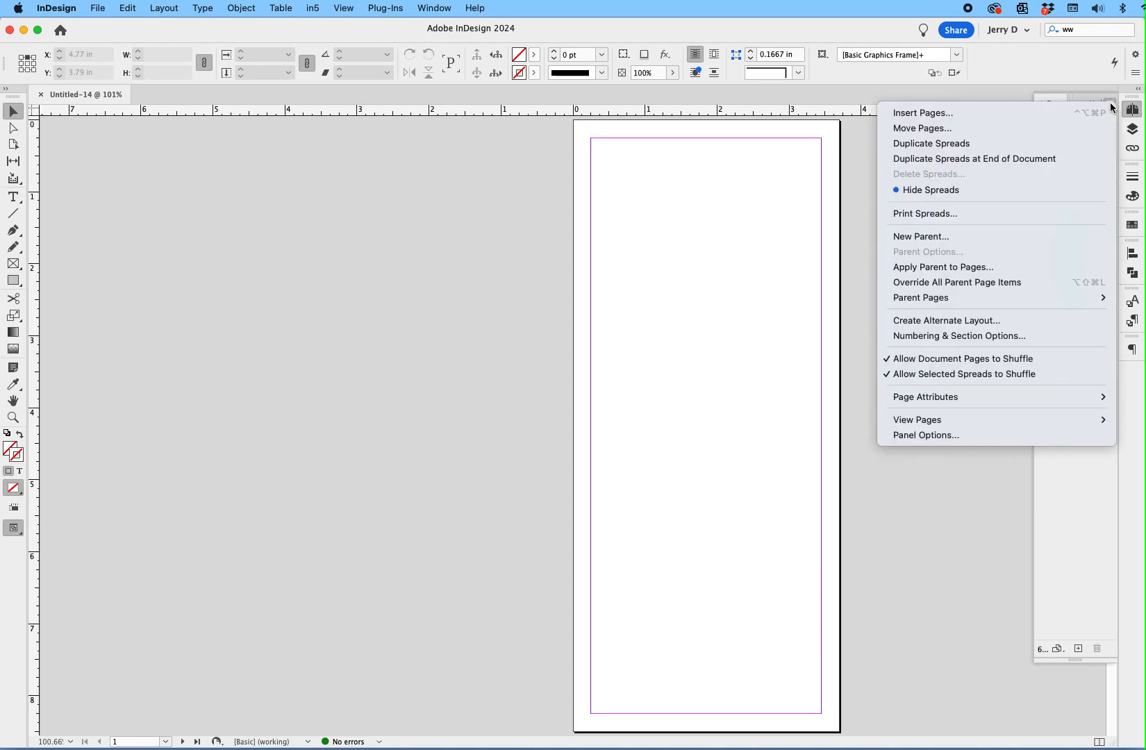
pyautogui.moveTo(931, 359)
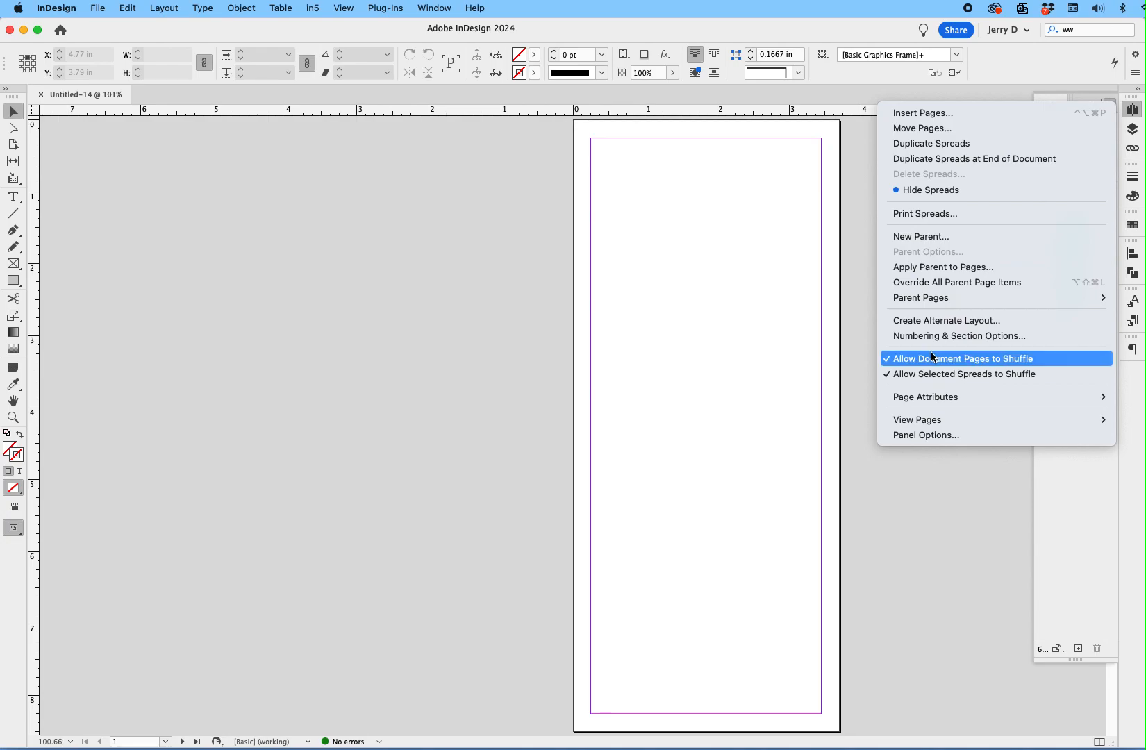
pyautogui.moveTo(920, 361)
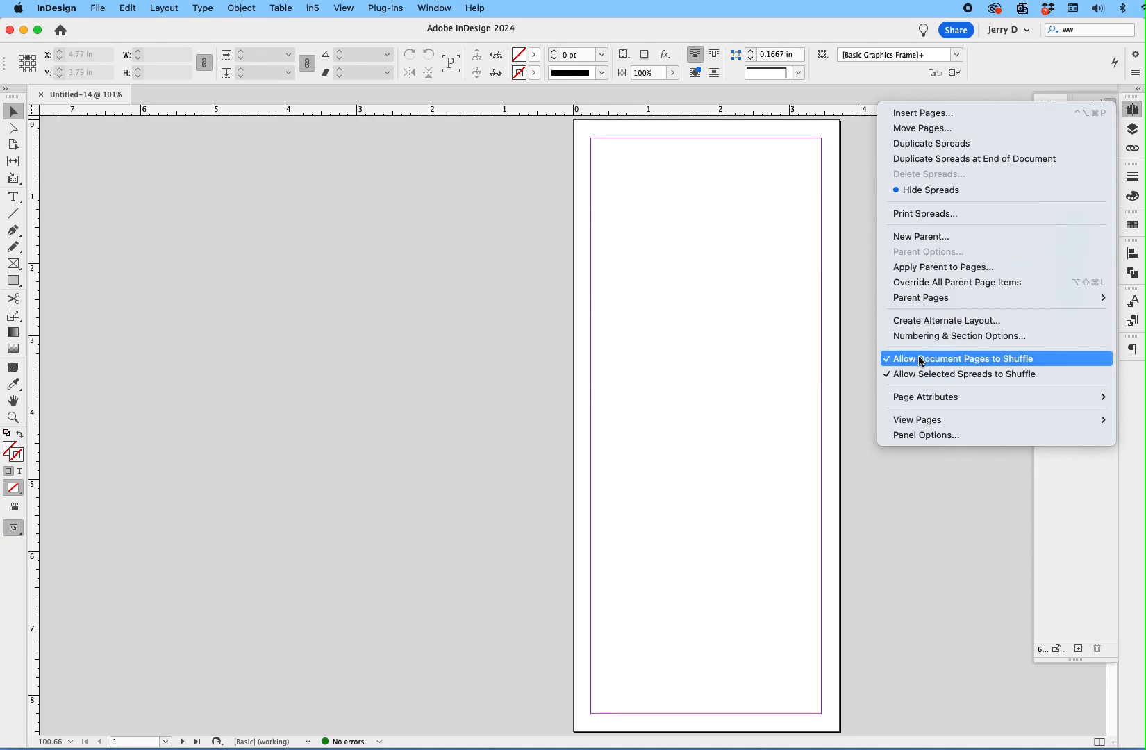
pyautogui.click(959, 358)
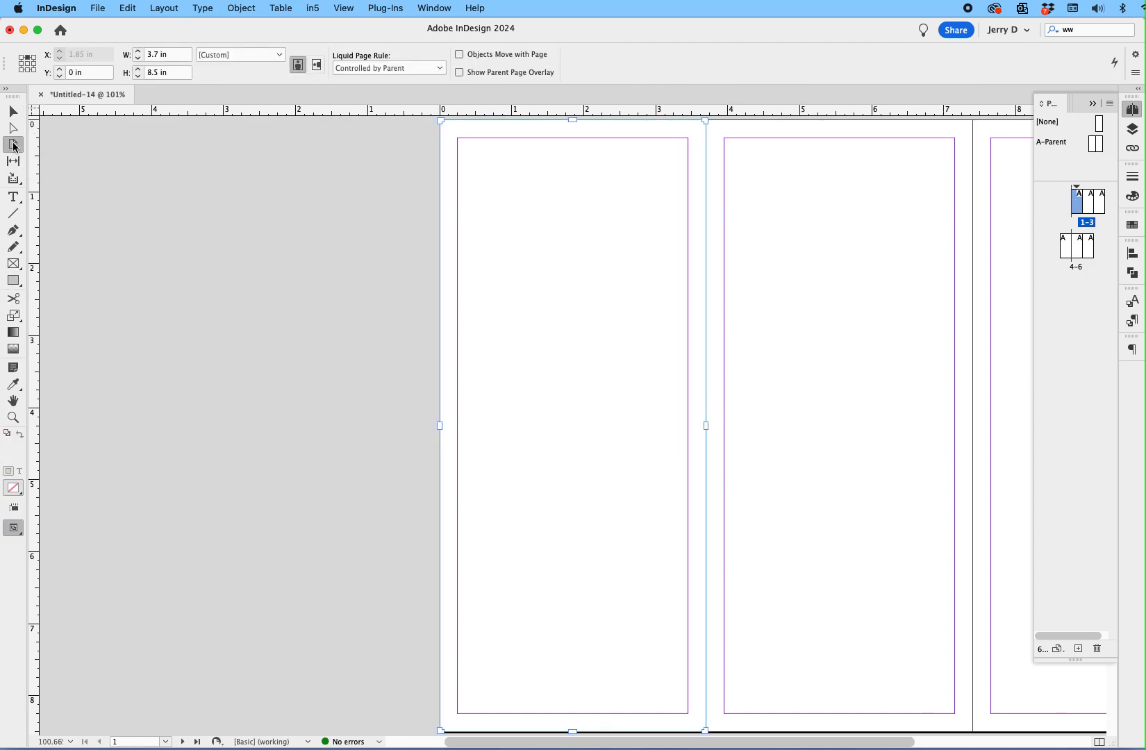
# - Select page 1 with the Page tool to narrow it to 3.6 in
pyautogui.click(164, 54)
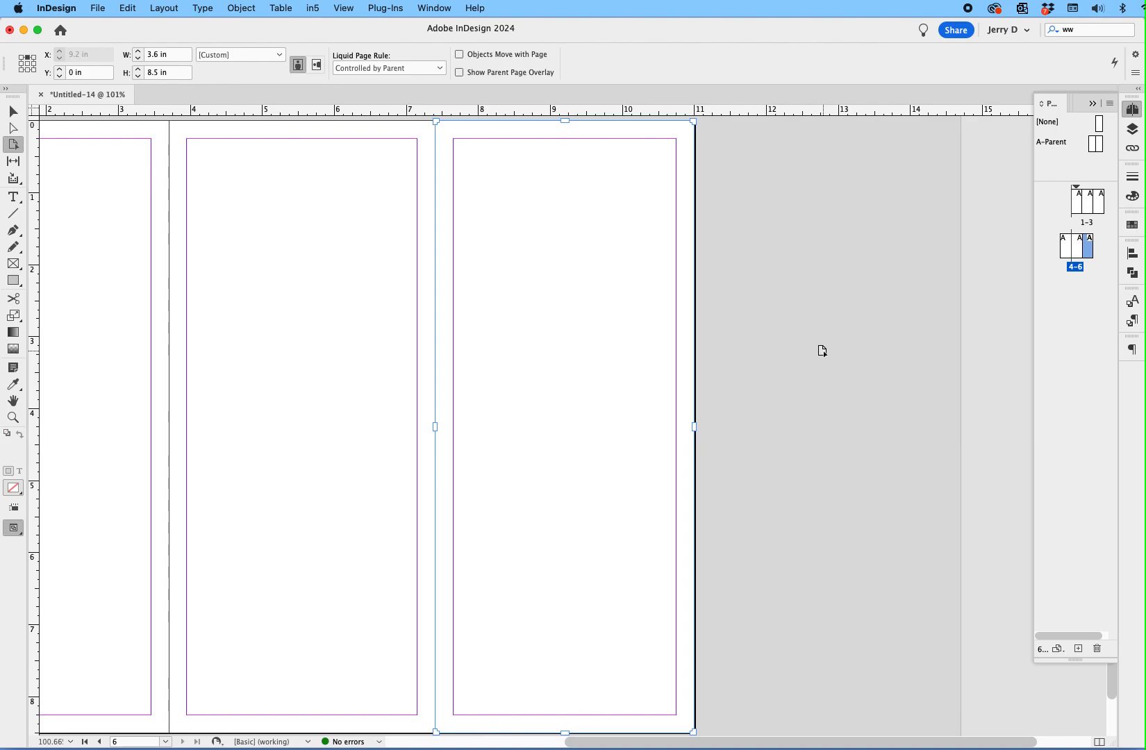
pyautogui.moveTo(1080, 205)
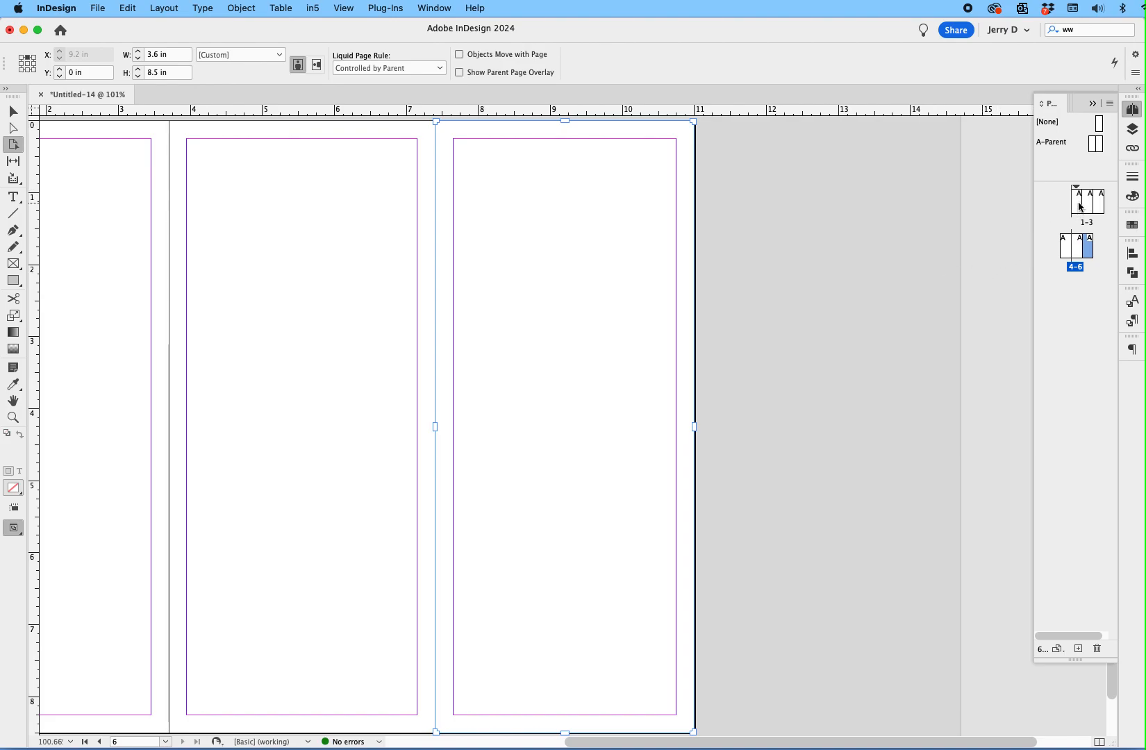
pyautogui.moveTo(1070, 250)
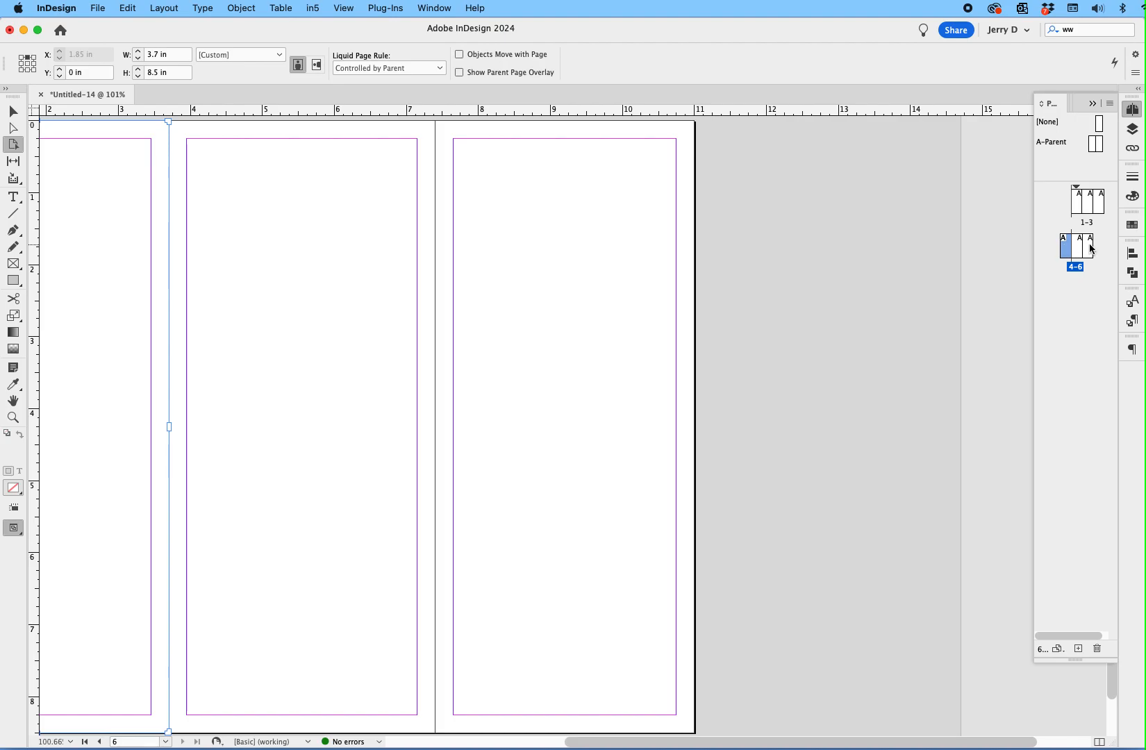
pyautogui.click(1076, 247)
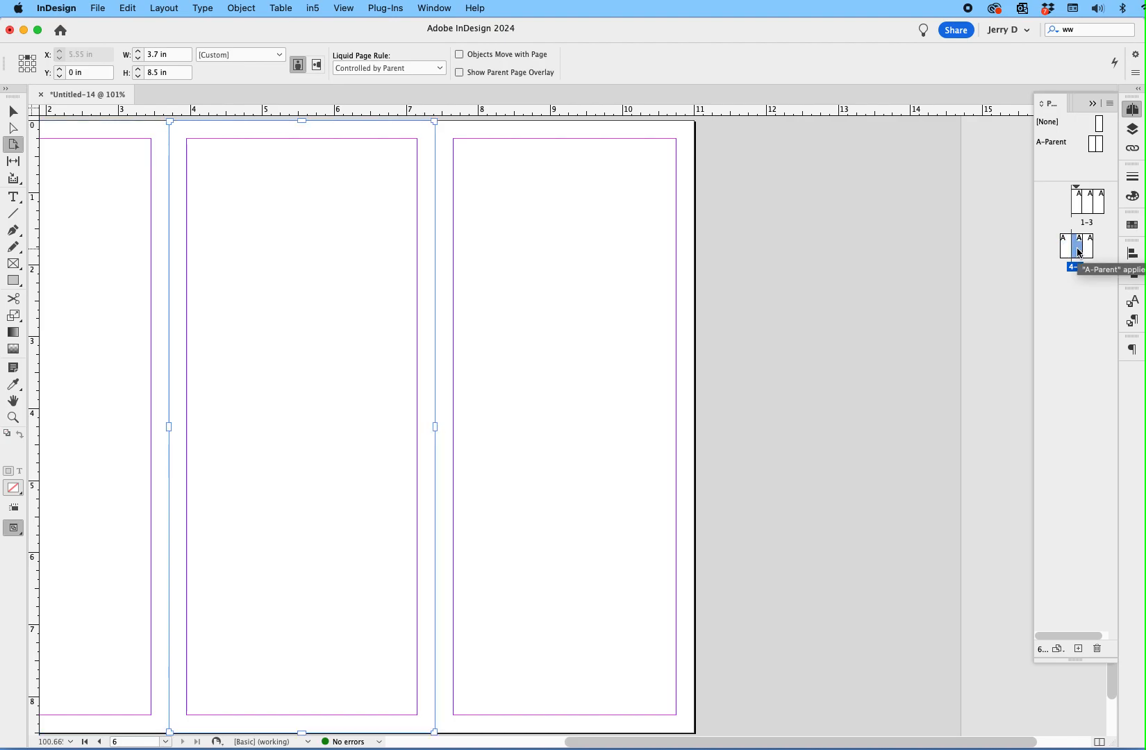
pyautogui.click(1088, 244)
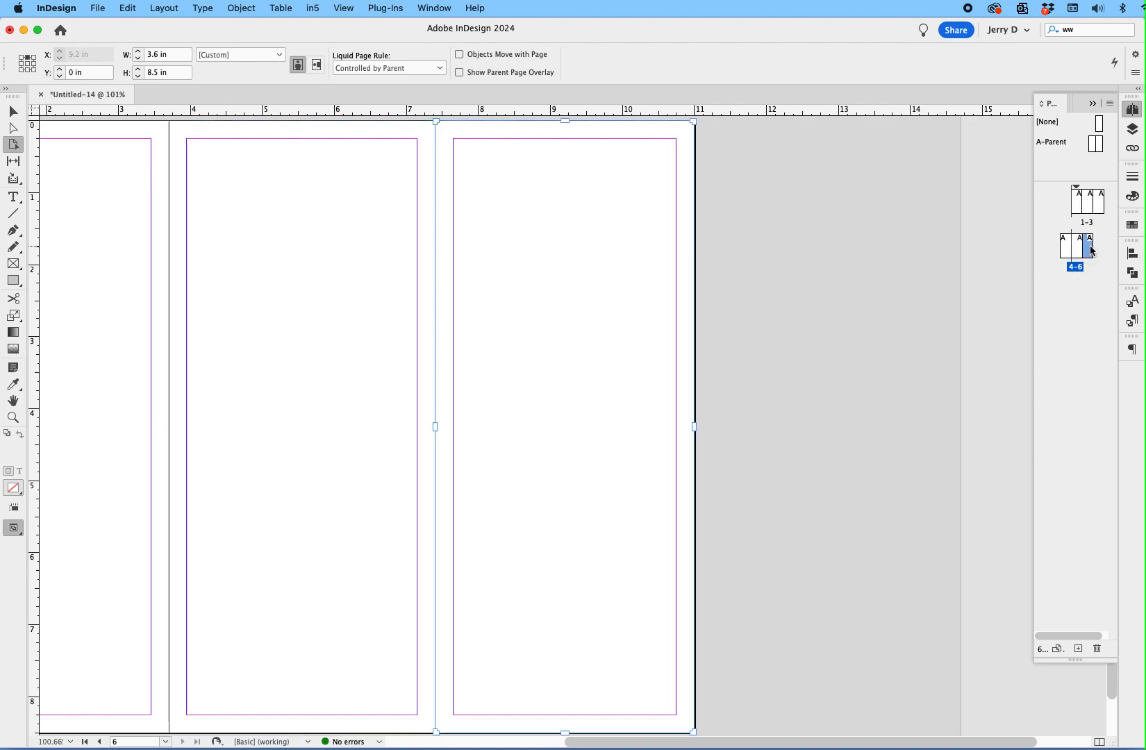
pyautogui.moveTo(1079, 207)
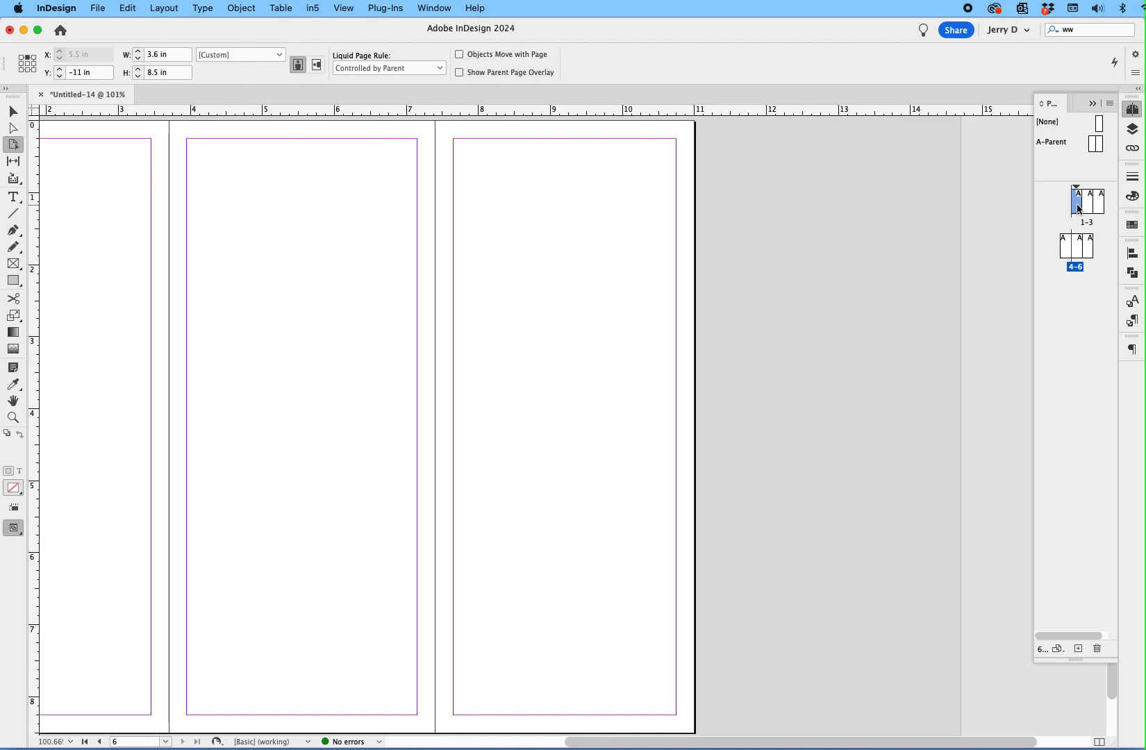
pyautogui.click(1091, 200)
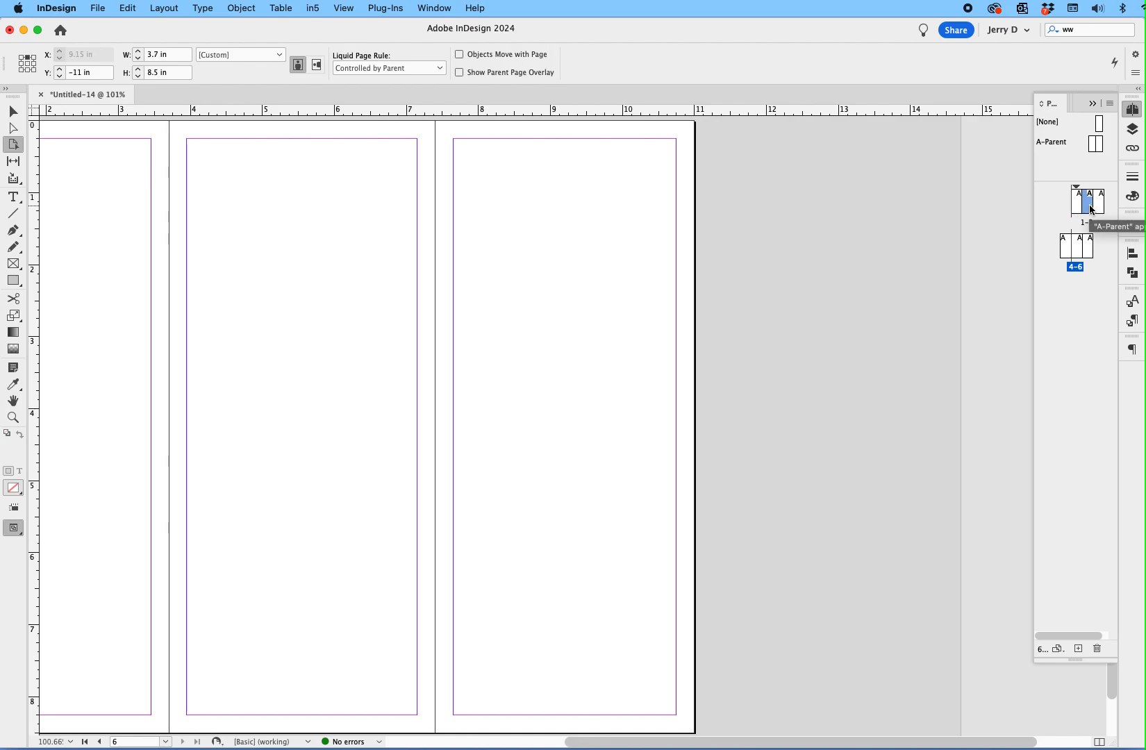
pyautogui.click(1096, 203)
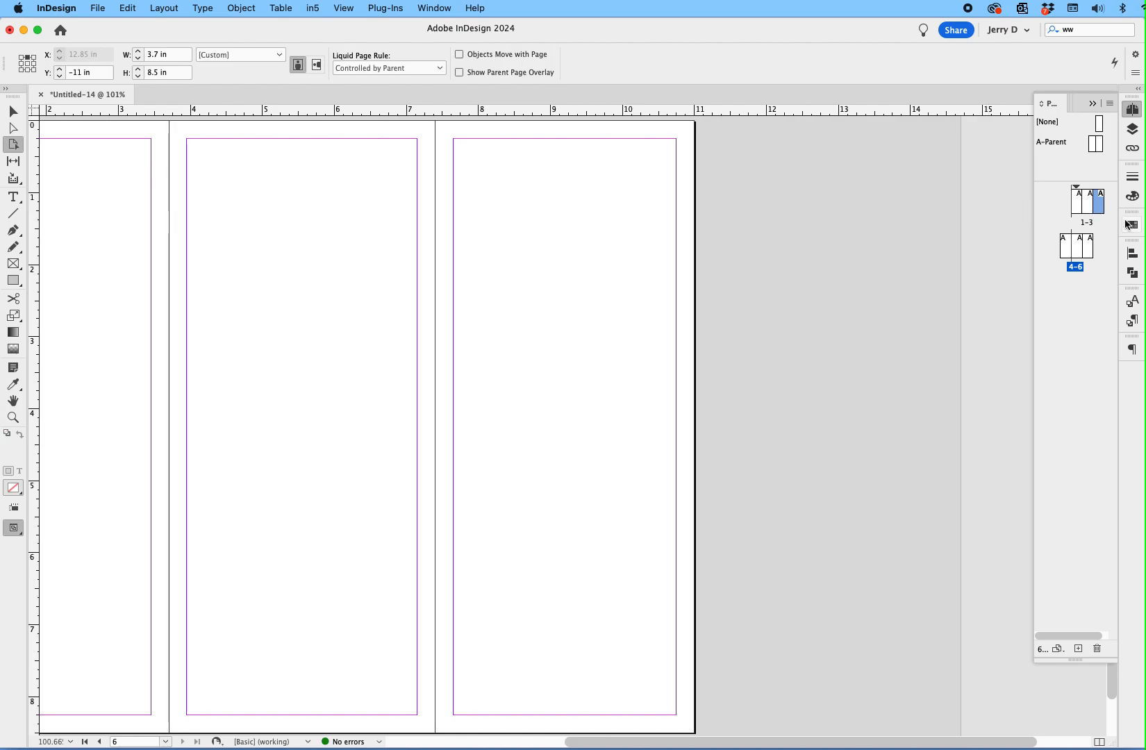
pyautogui.moveTo(1097, 203)
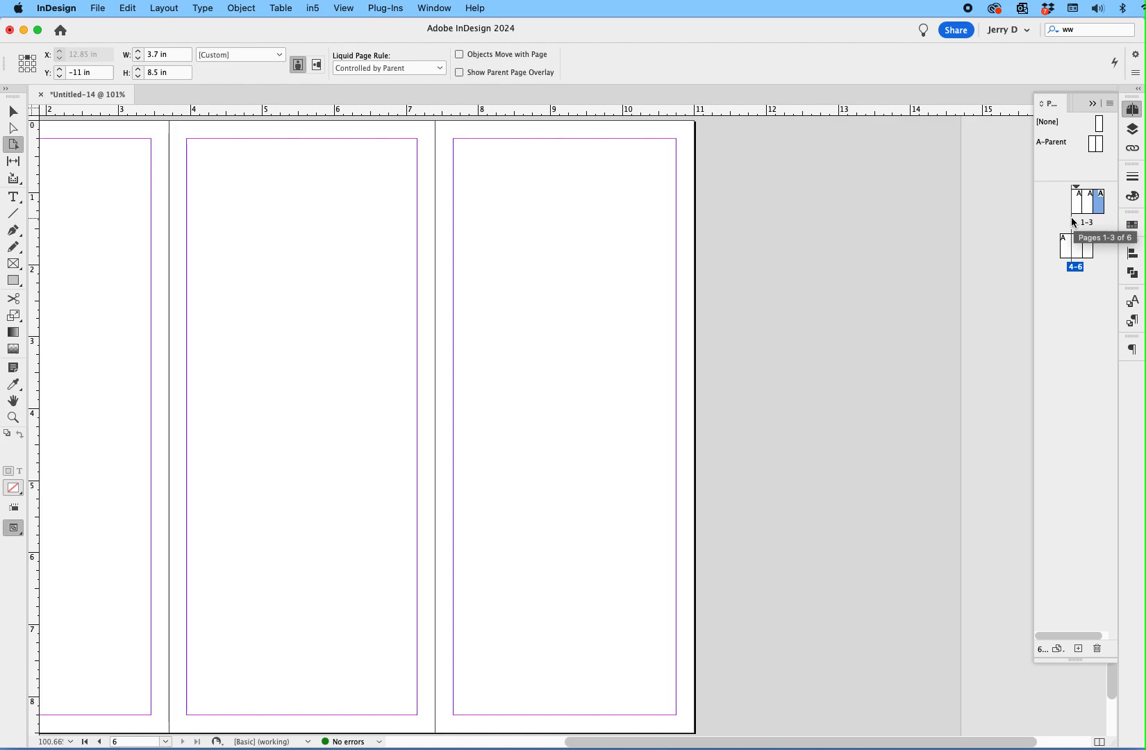
pyautogui.moveTo(1067, 224)
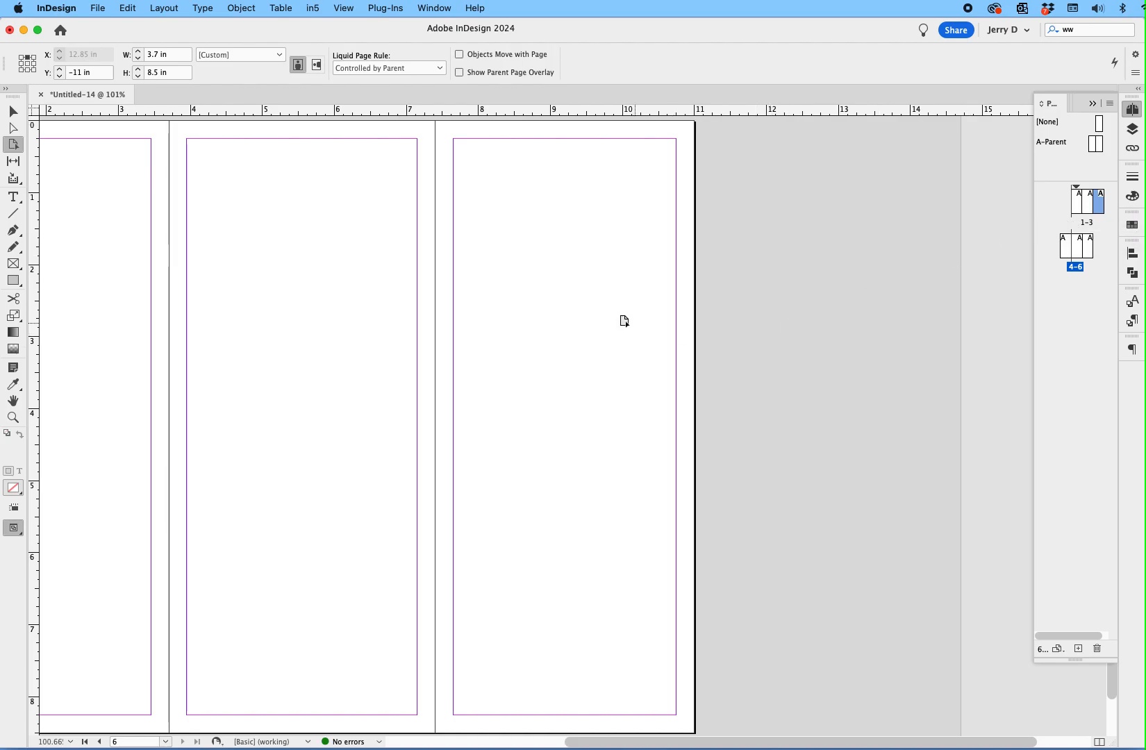
pyautogui.moveTo(108, 50)
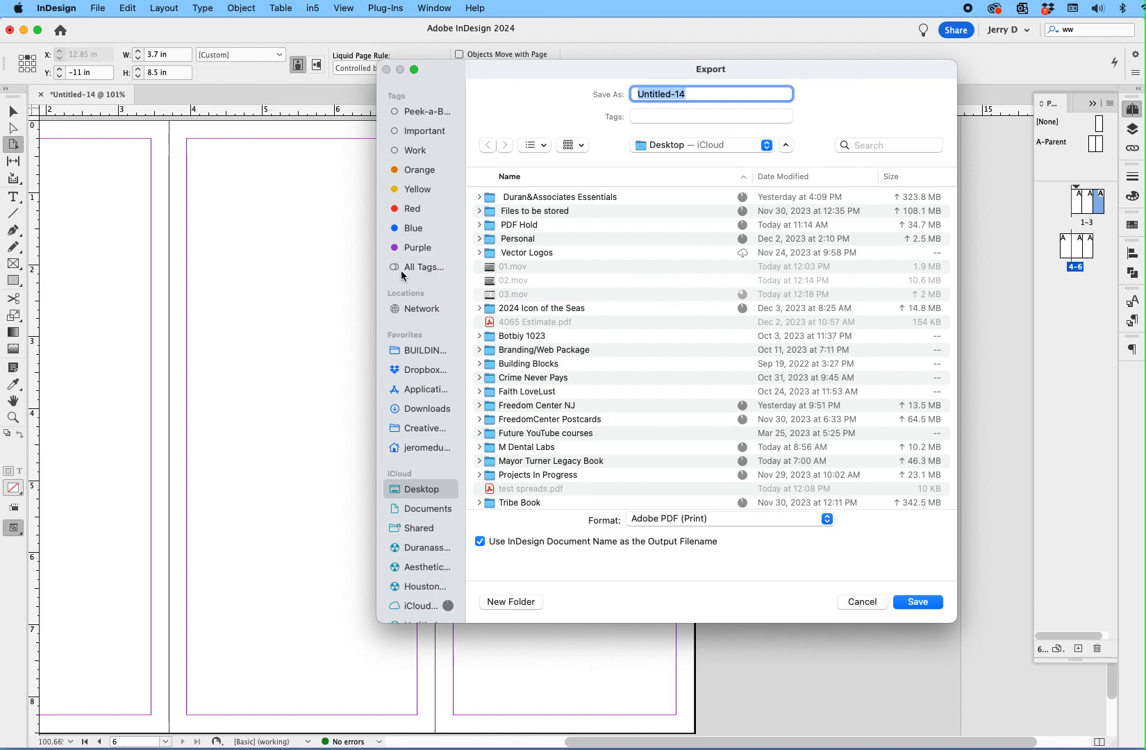
# - Export the document as a PDF named 'test' laid out as spreads
pyautogui.write('te')
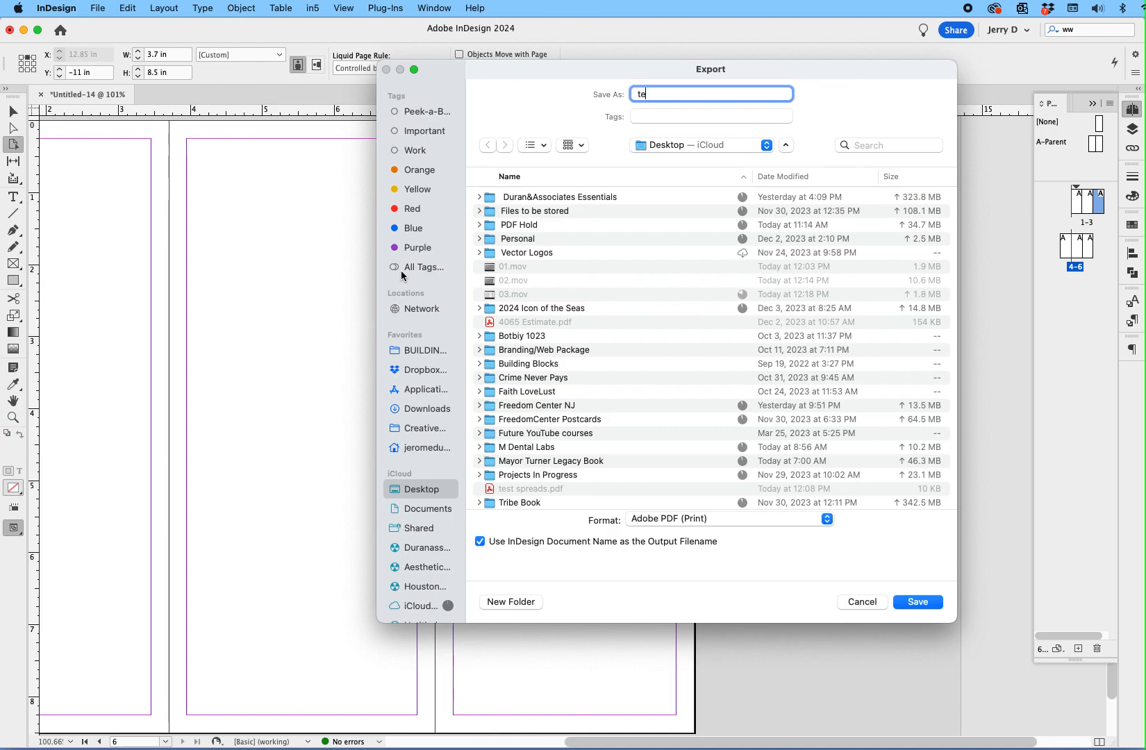
pyautogui.write('st')
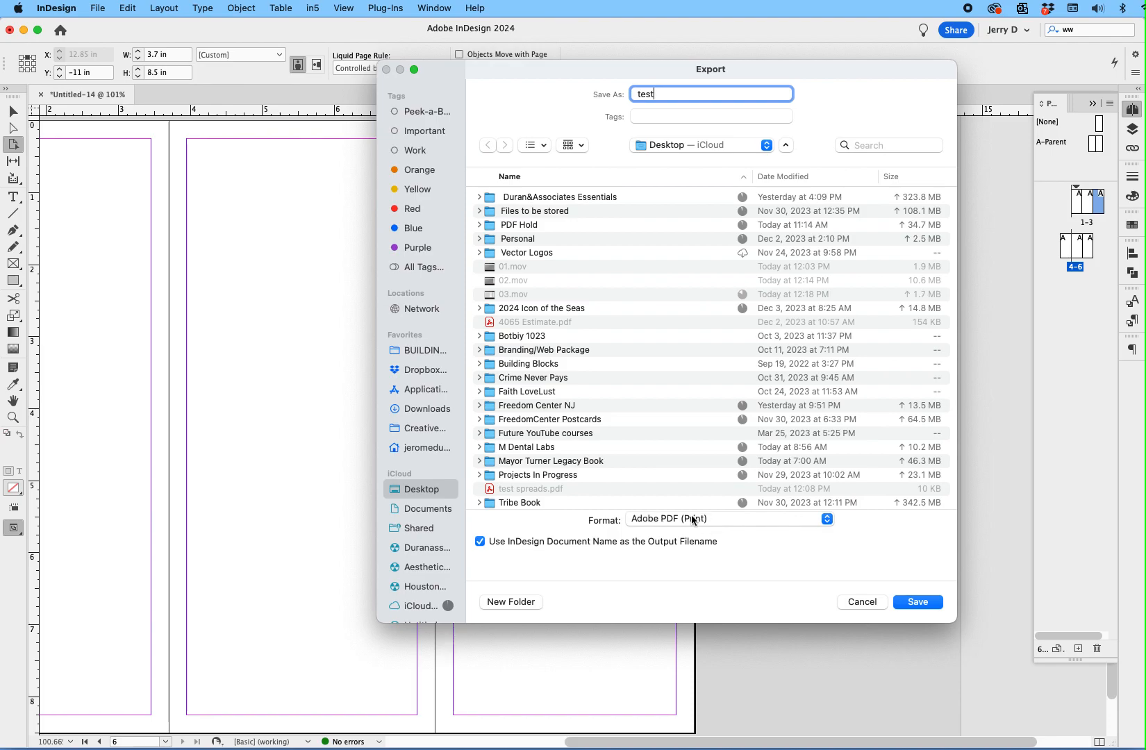
pyautogui.moveTo(897, 600)
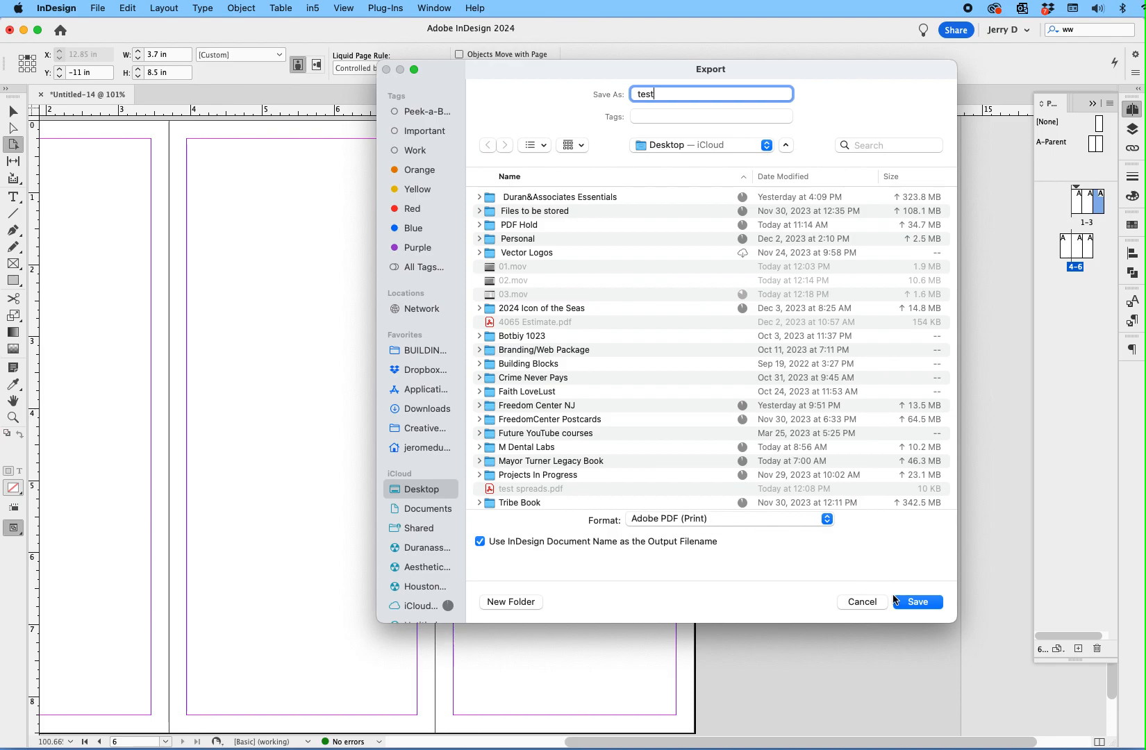
pyautogui.click(918, 602)
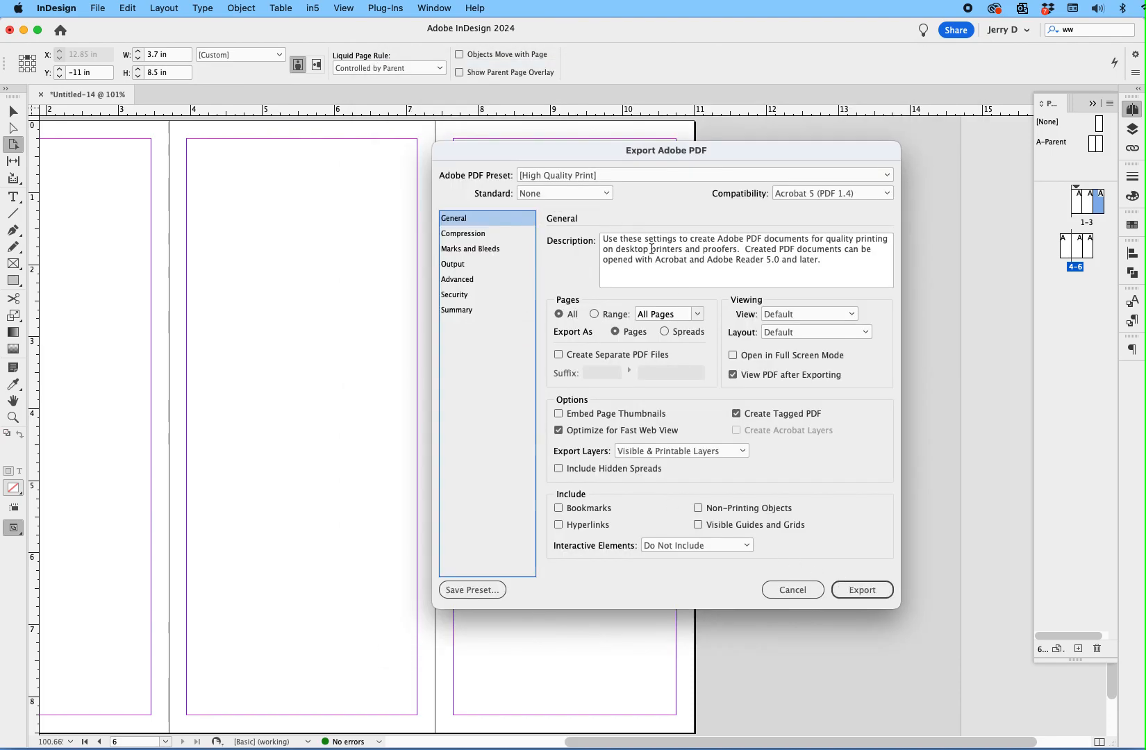
pyautogui.click(665, 332)
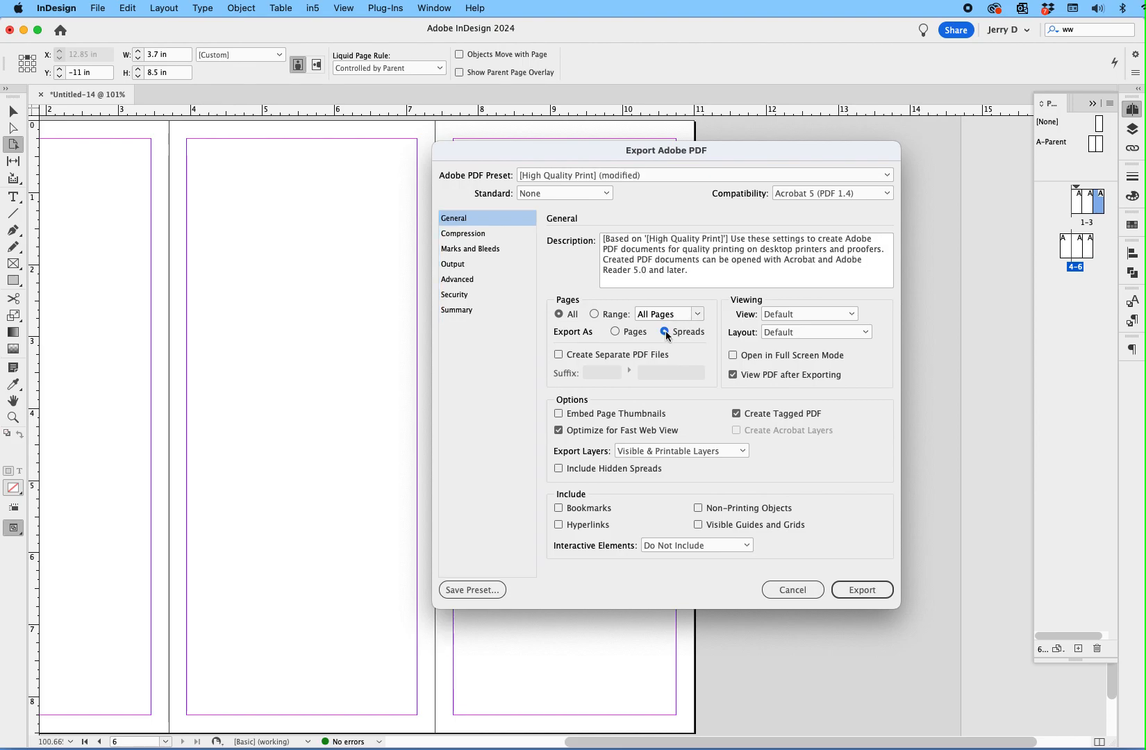
pyautogui.click(861, 591)
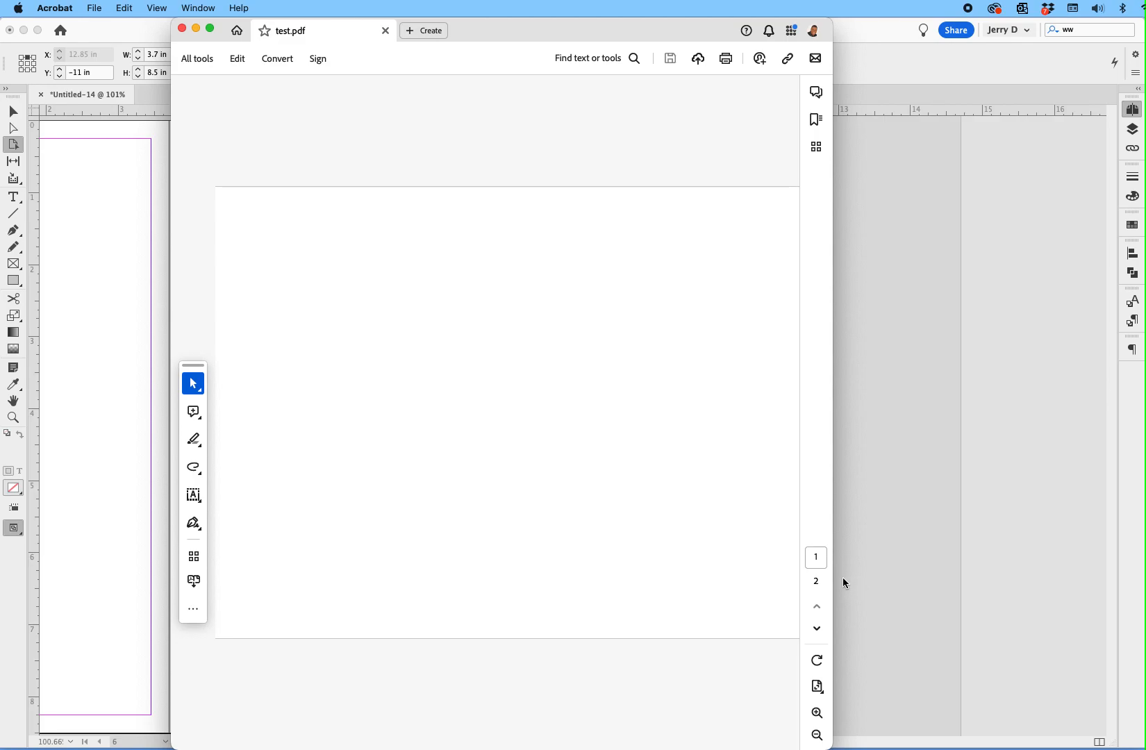
pyautogui.moveTo(422, 590)
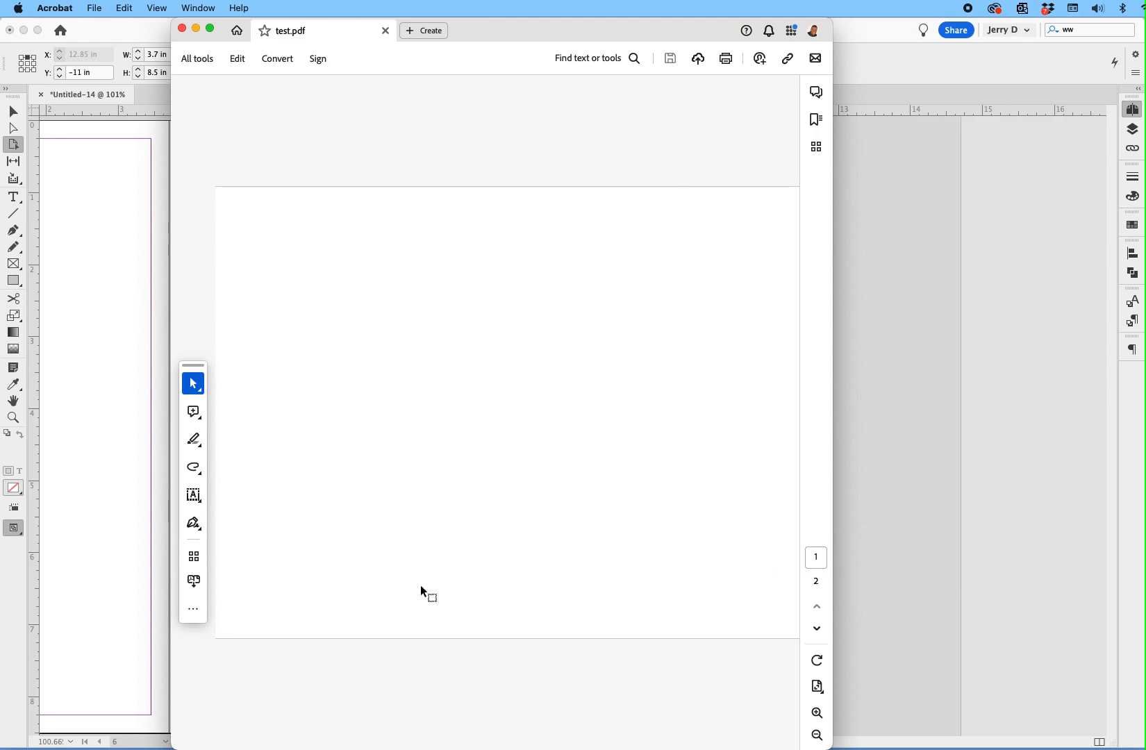